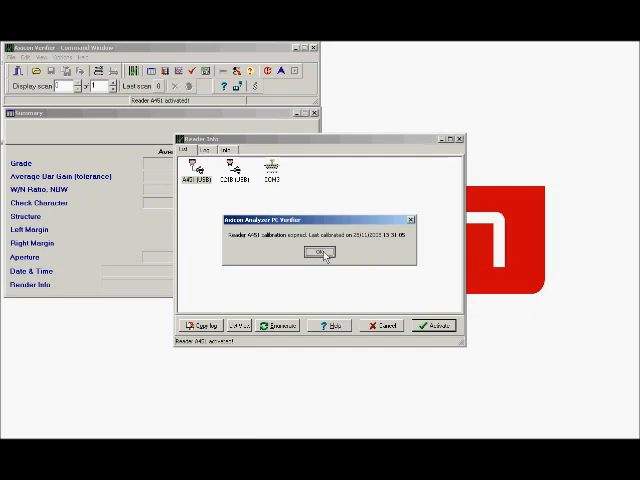
Step: Acknowledge the calibration notice and return to the main results view
click(320, 252)
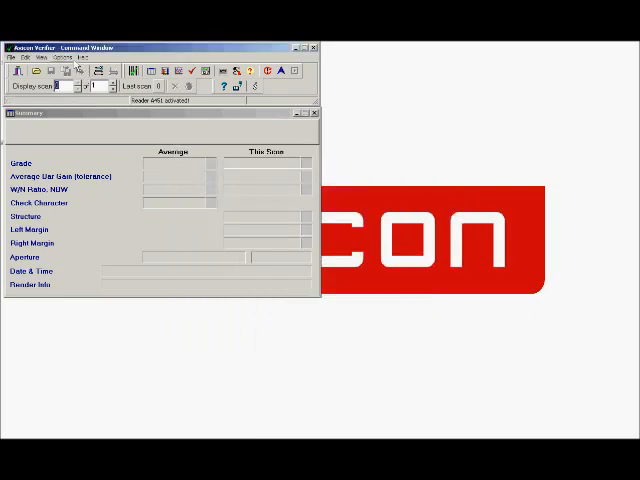
click(68, 56)
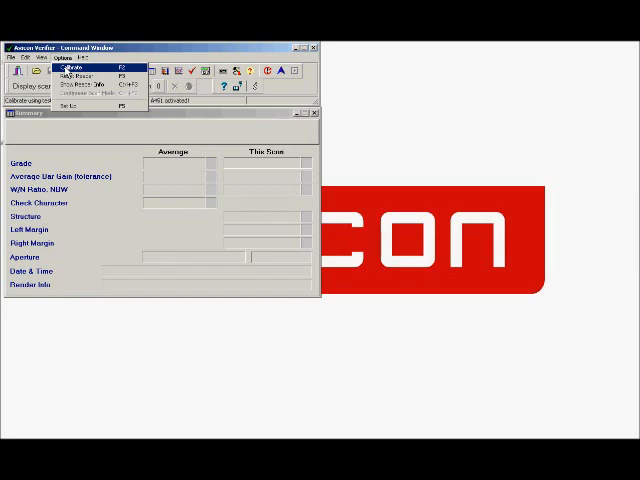
Step: Start verifier calibration and enter 95 as the highest reflectance value
click(68, 64)
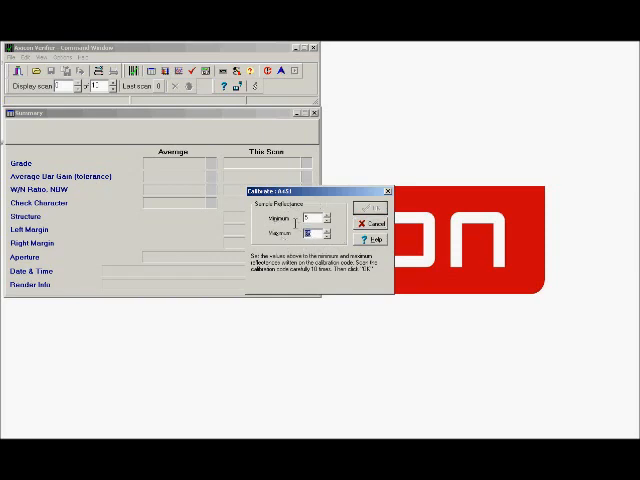
text(95)
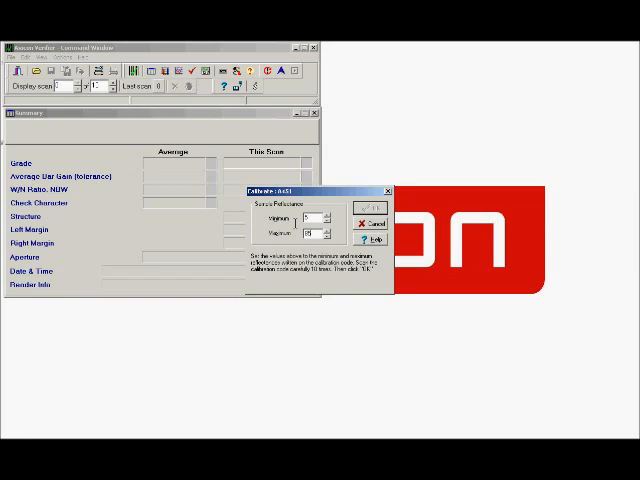